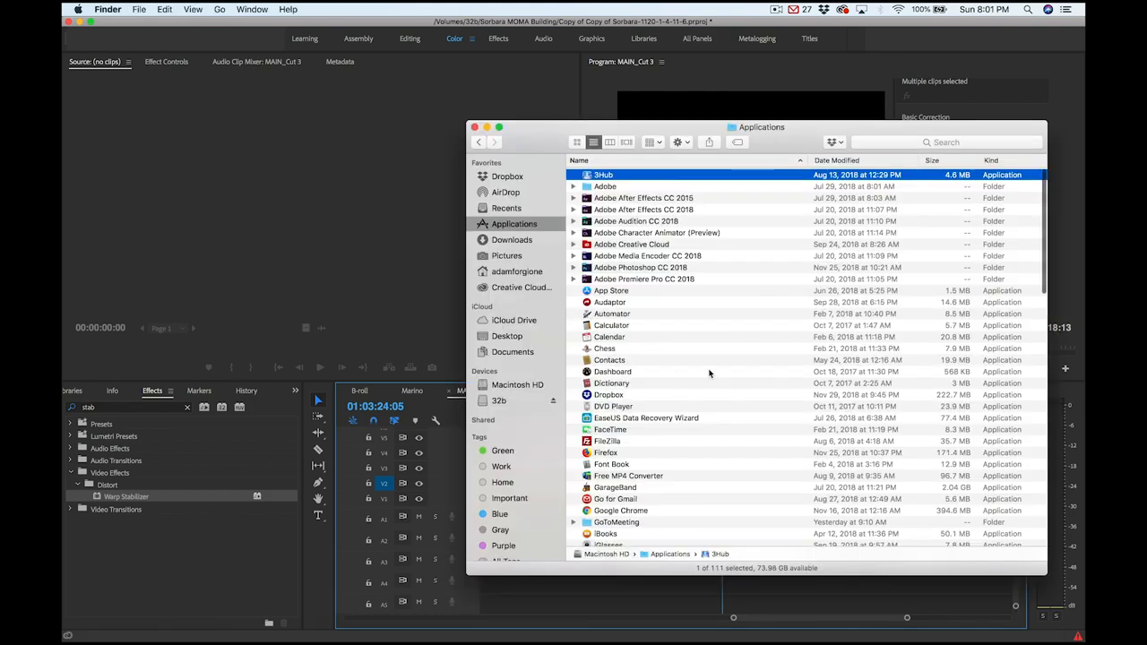
Step: Select Activity Monitor in the Applications folder's Utilities
scroll("down", 3)
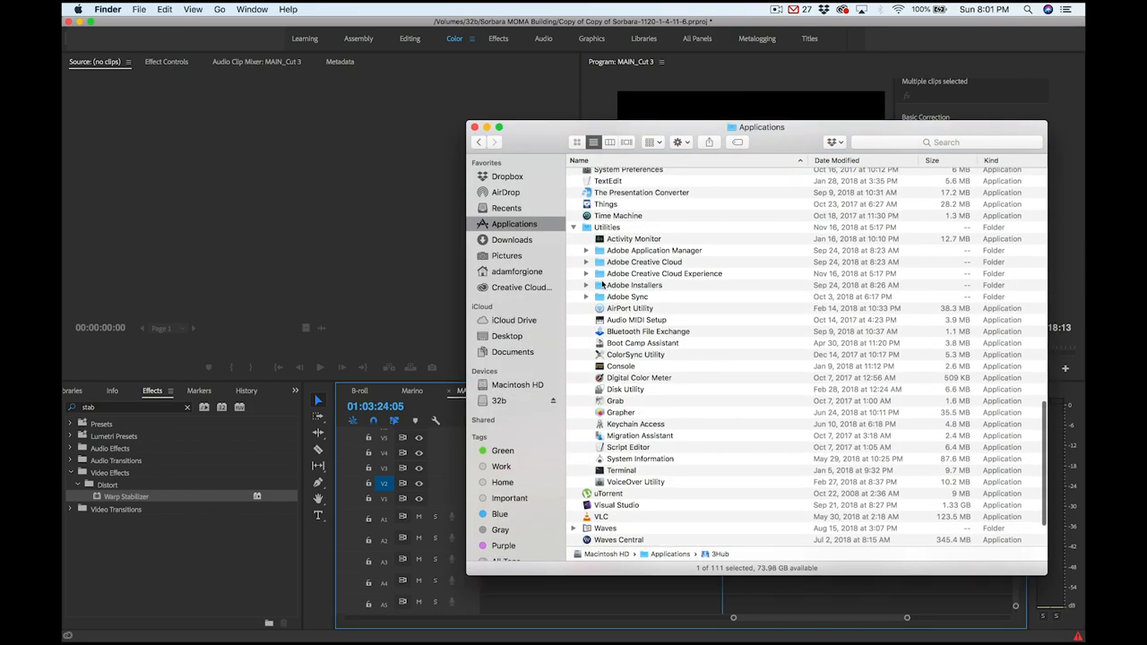
left_click(634, 239)
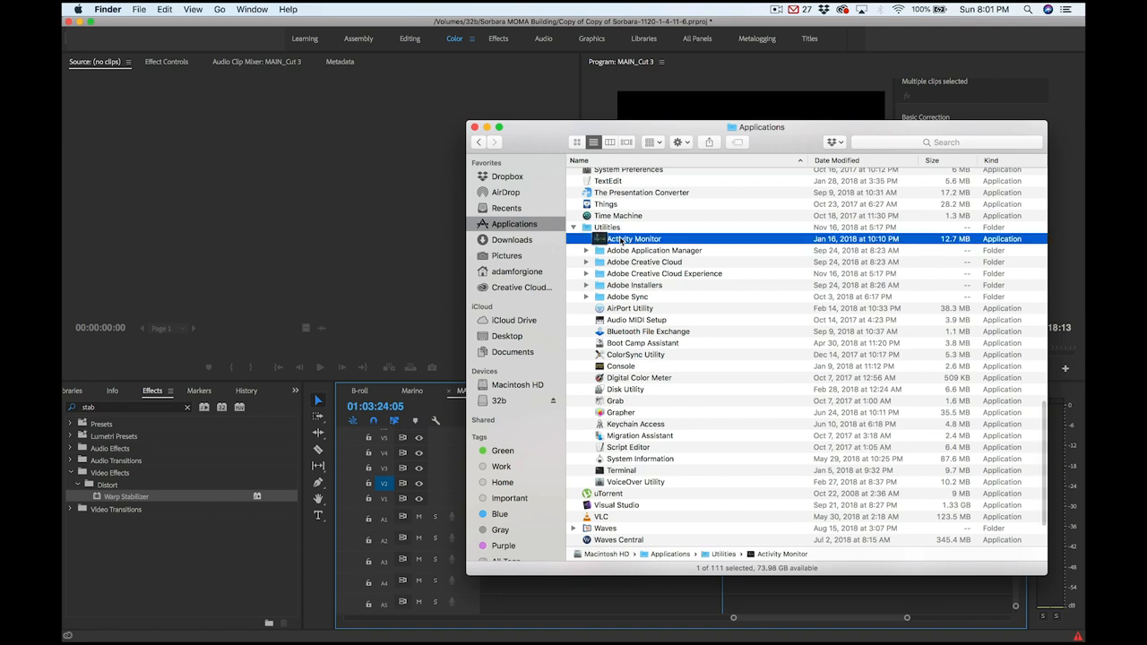
Step: Launch Activity Monitor to find the unresponsive Premiere Pro process (PID 5556)
double_click(632, 238)
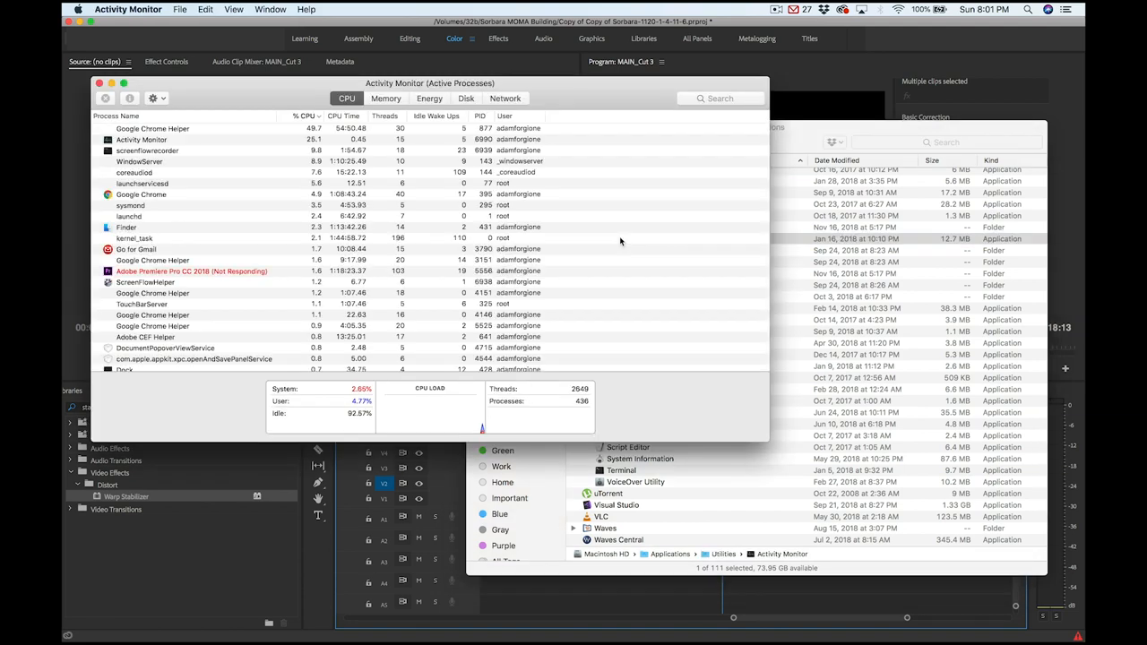
mouse_move(332, 292)
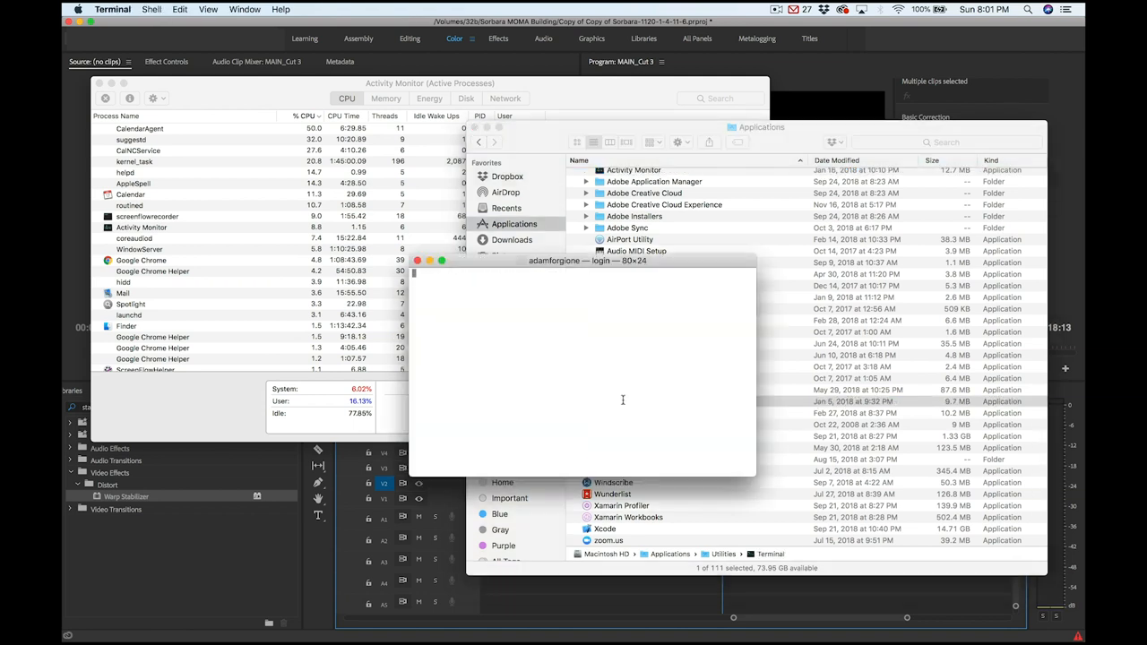
Step: Run kill -SEGV -5556 in Terminal against the frozen Premiere Pro
type("kill -SEGV")
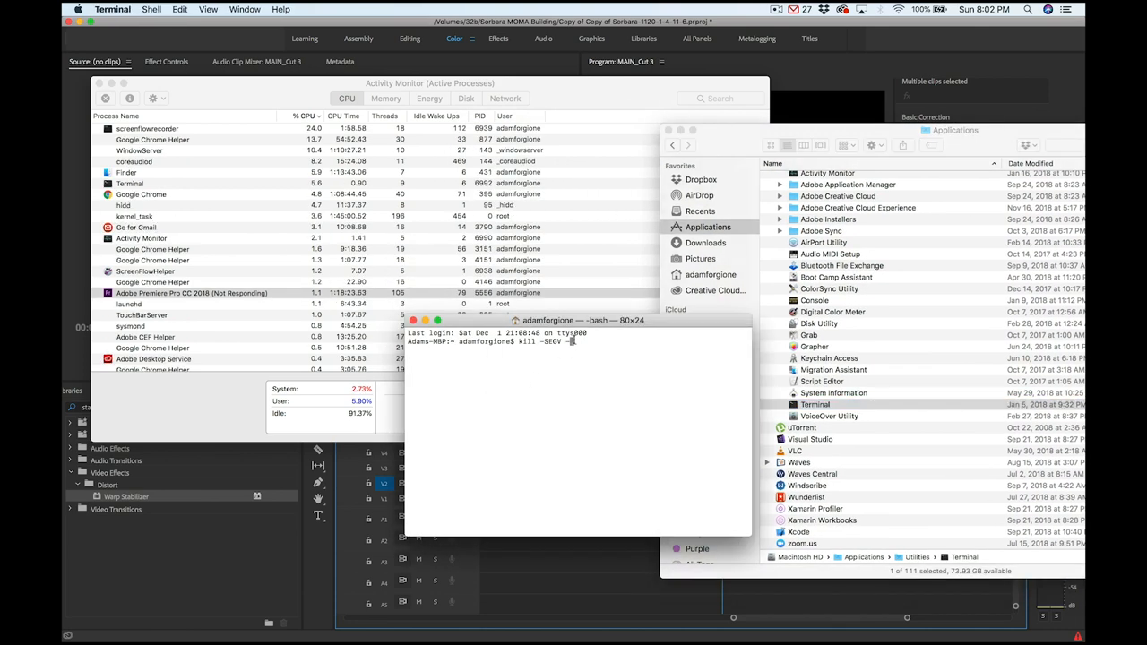
type("-555")
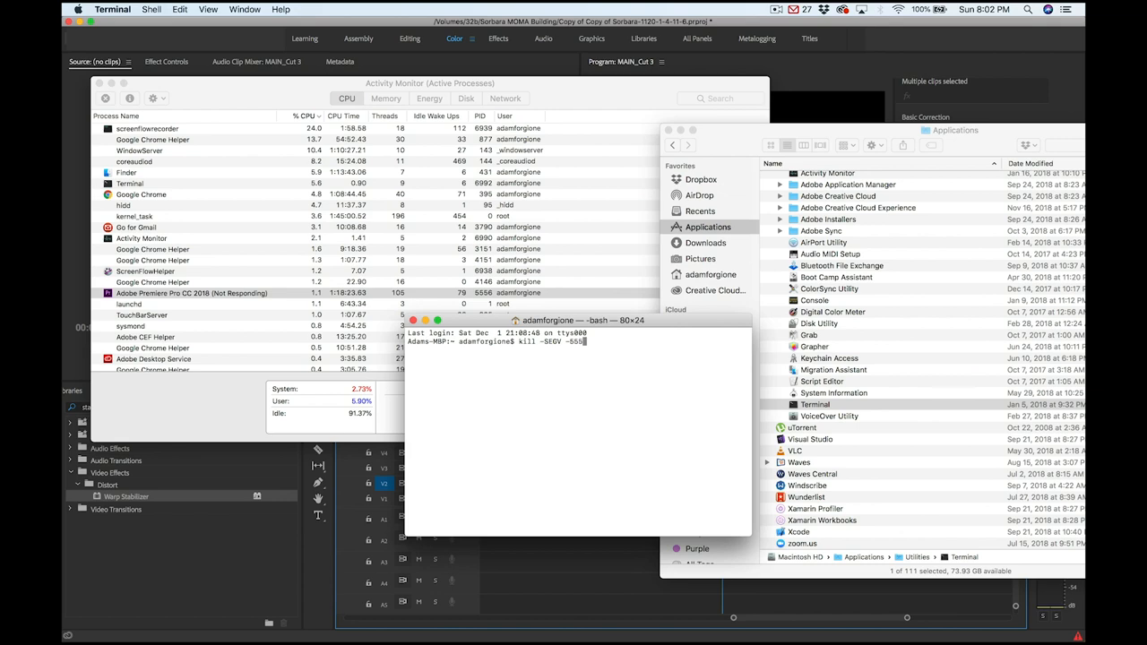
key("Return")
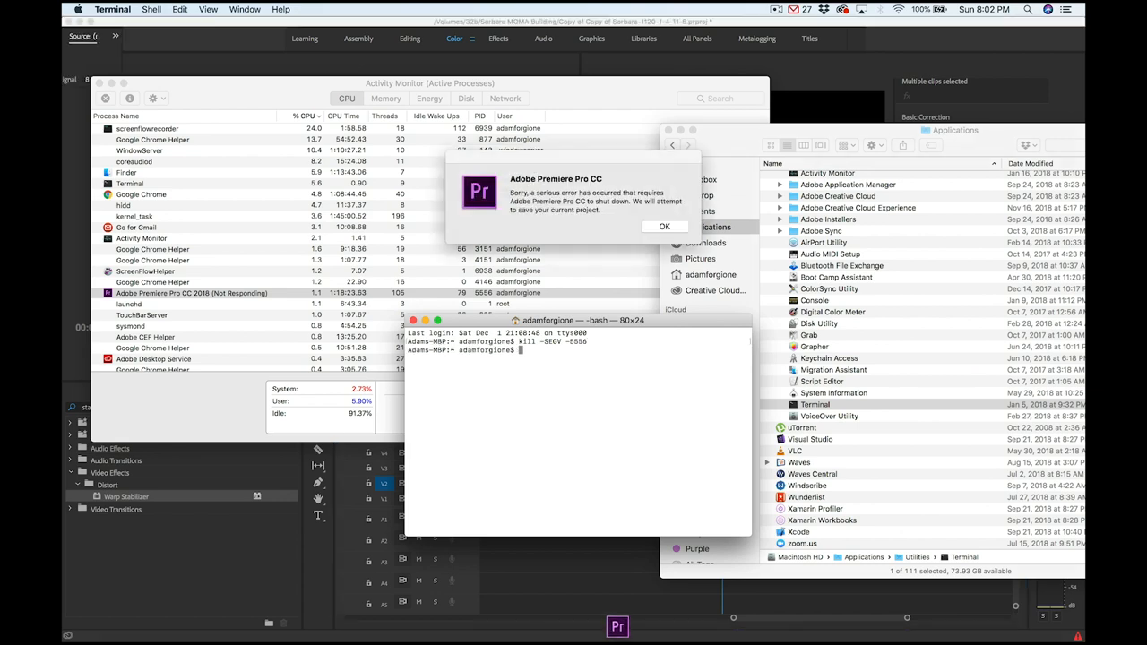
Step: Dismiss Premiere's crash notice and open the Sorbara MOMA Building folder
left_click(664, 226)
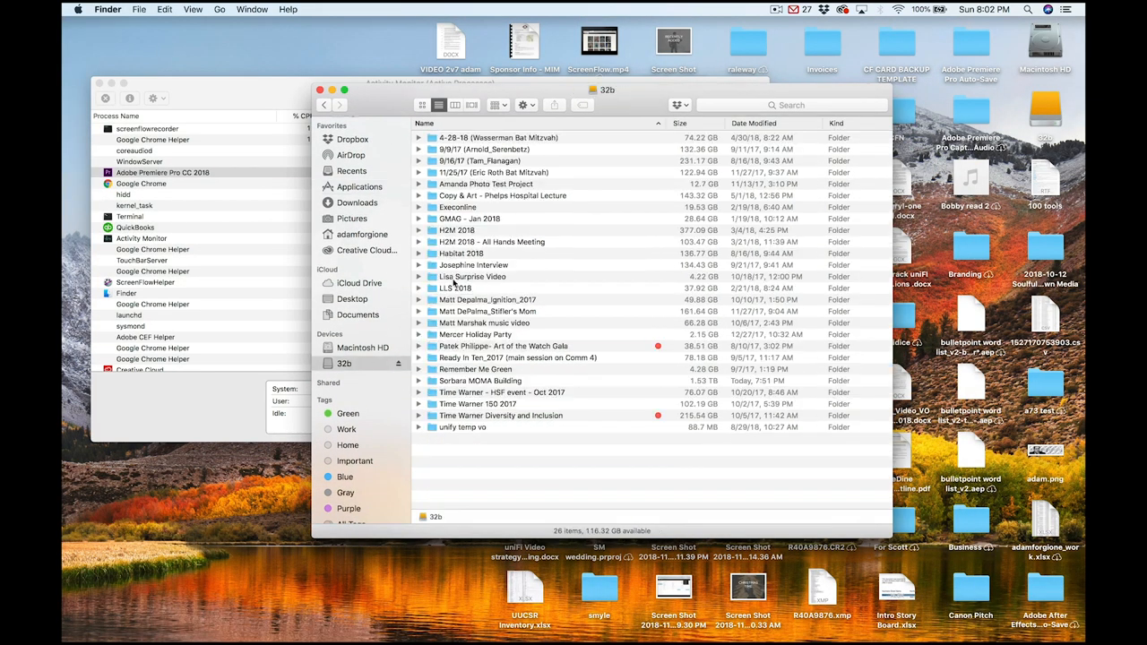
double_click(482, 380)
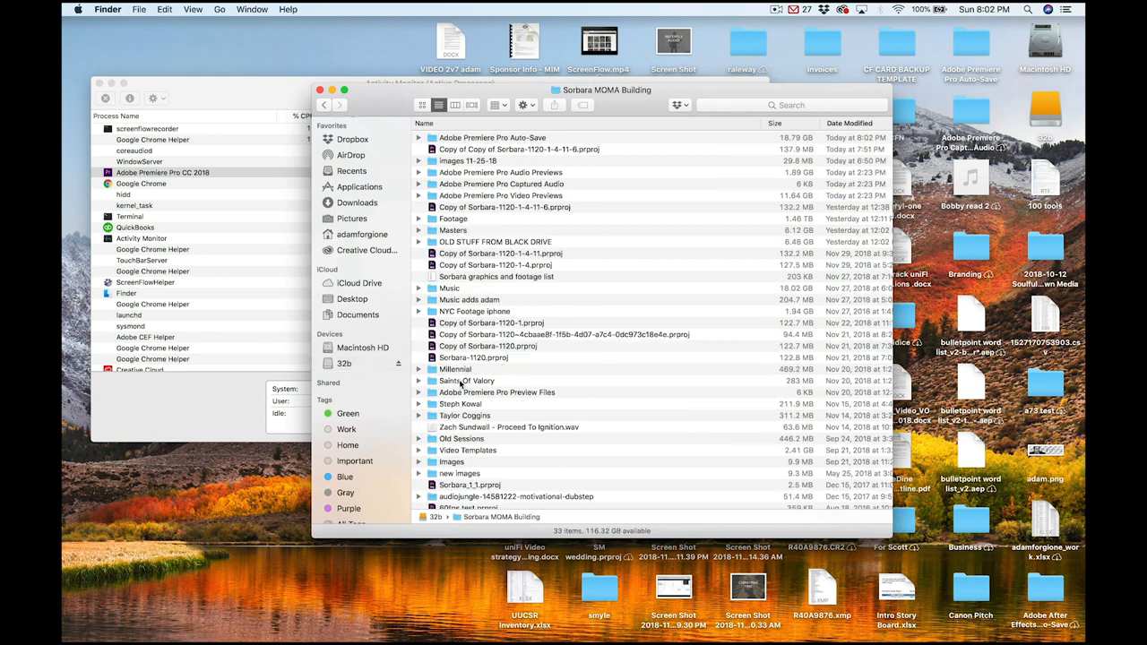